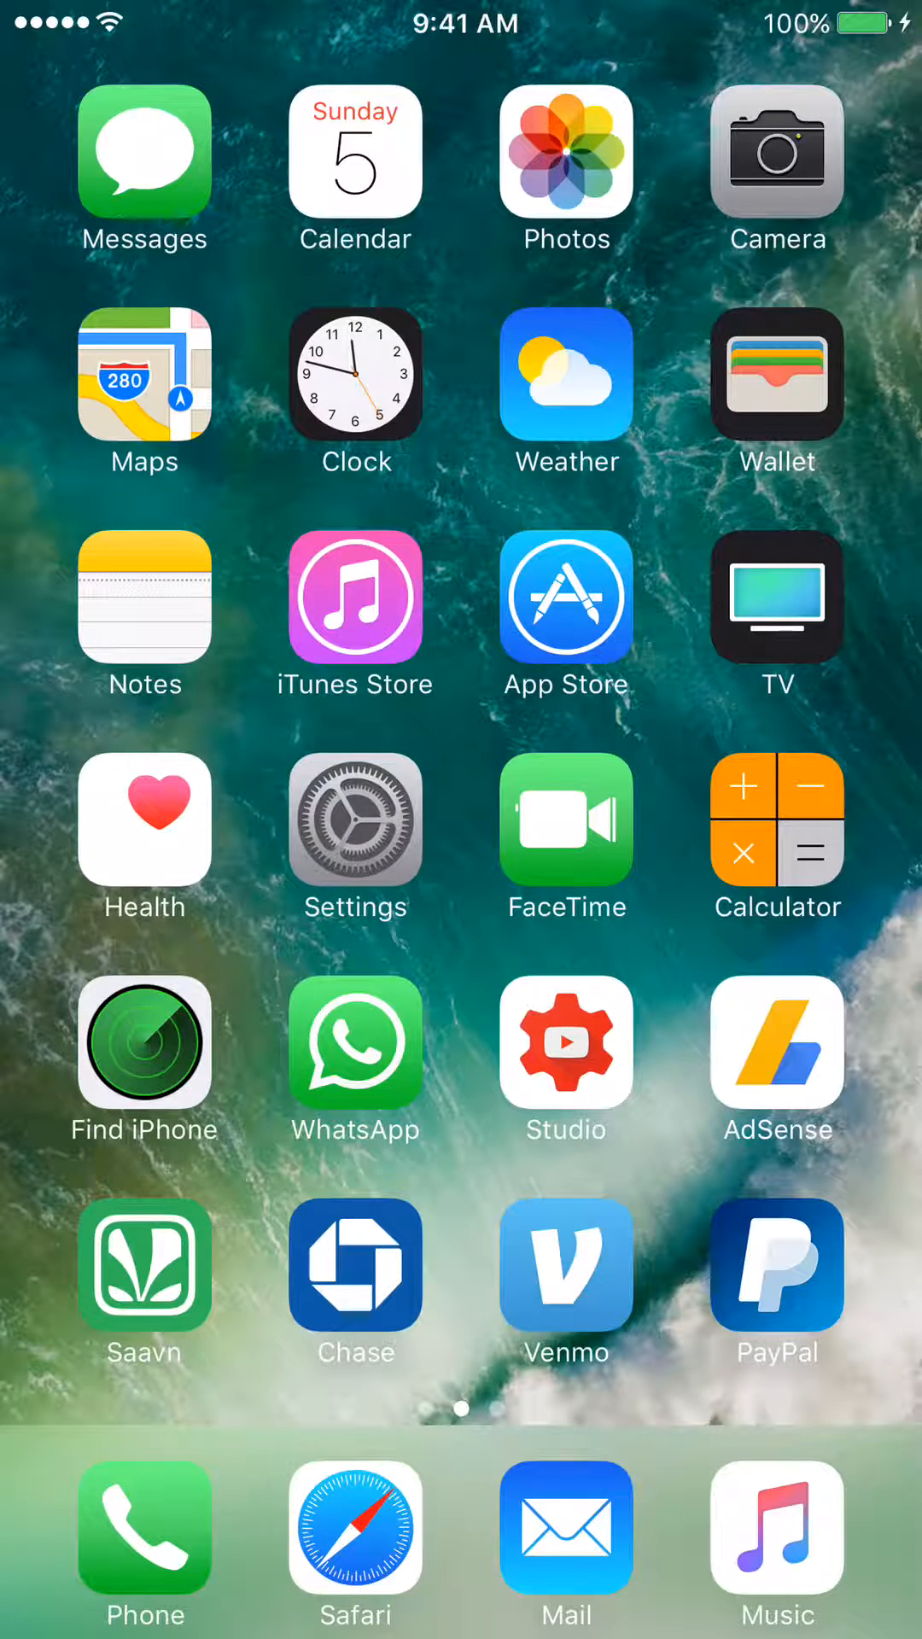
Launch Settings from the home screen and scroll down past Sounds and Siri toward General.
click(354, 825)
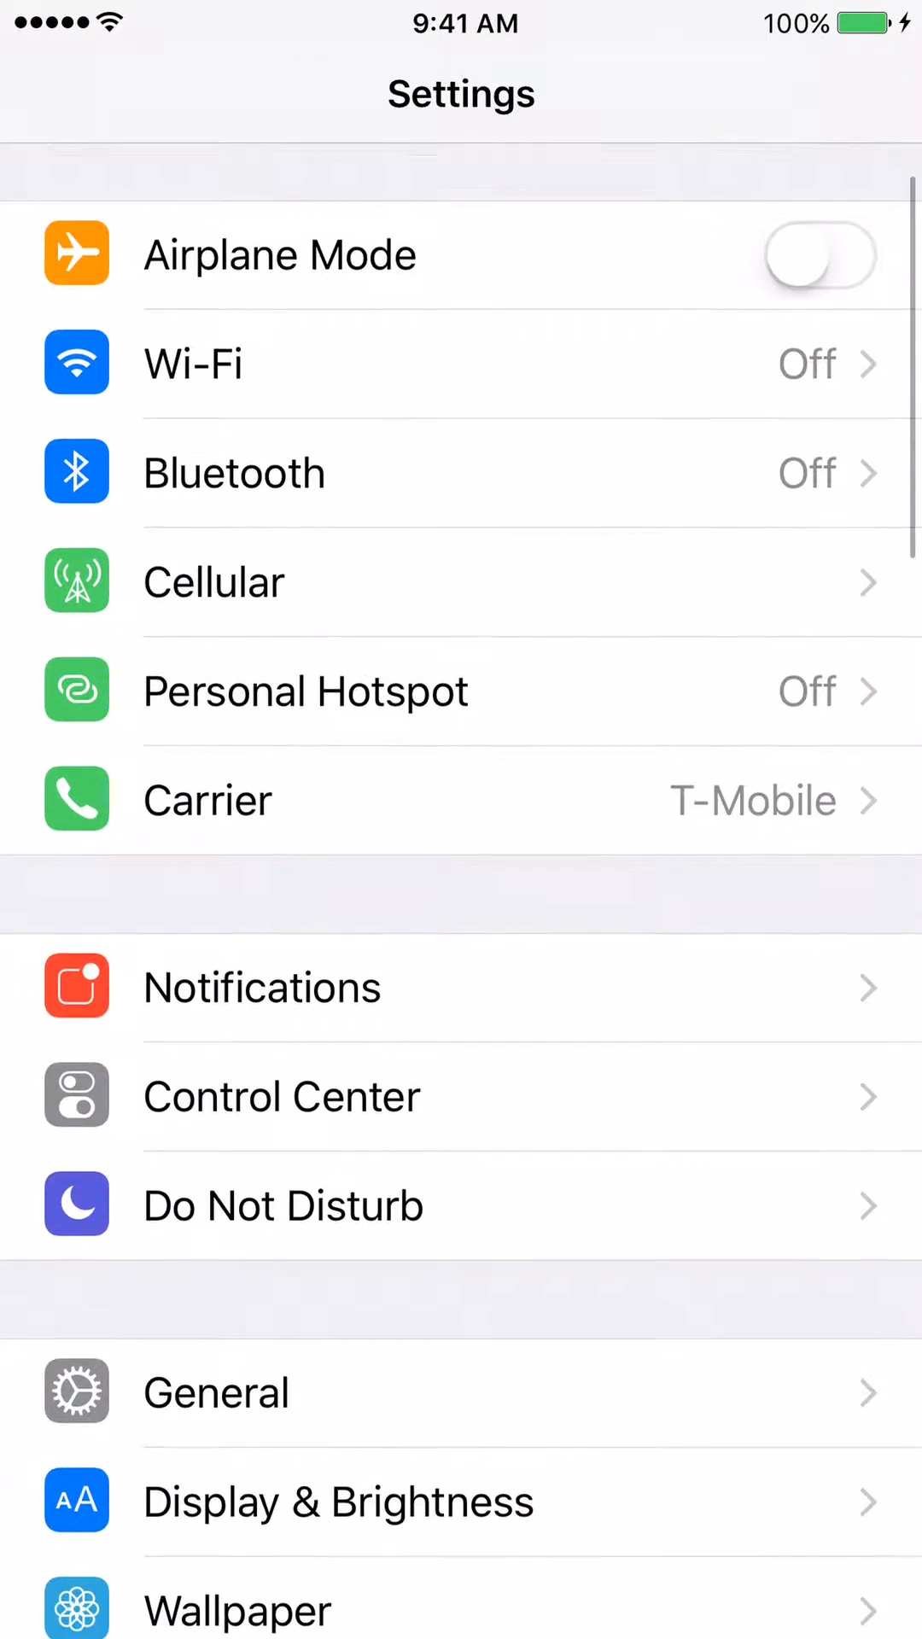
scroll(down, 3)
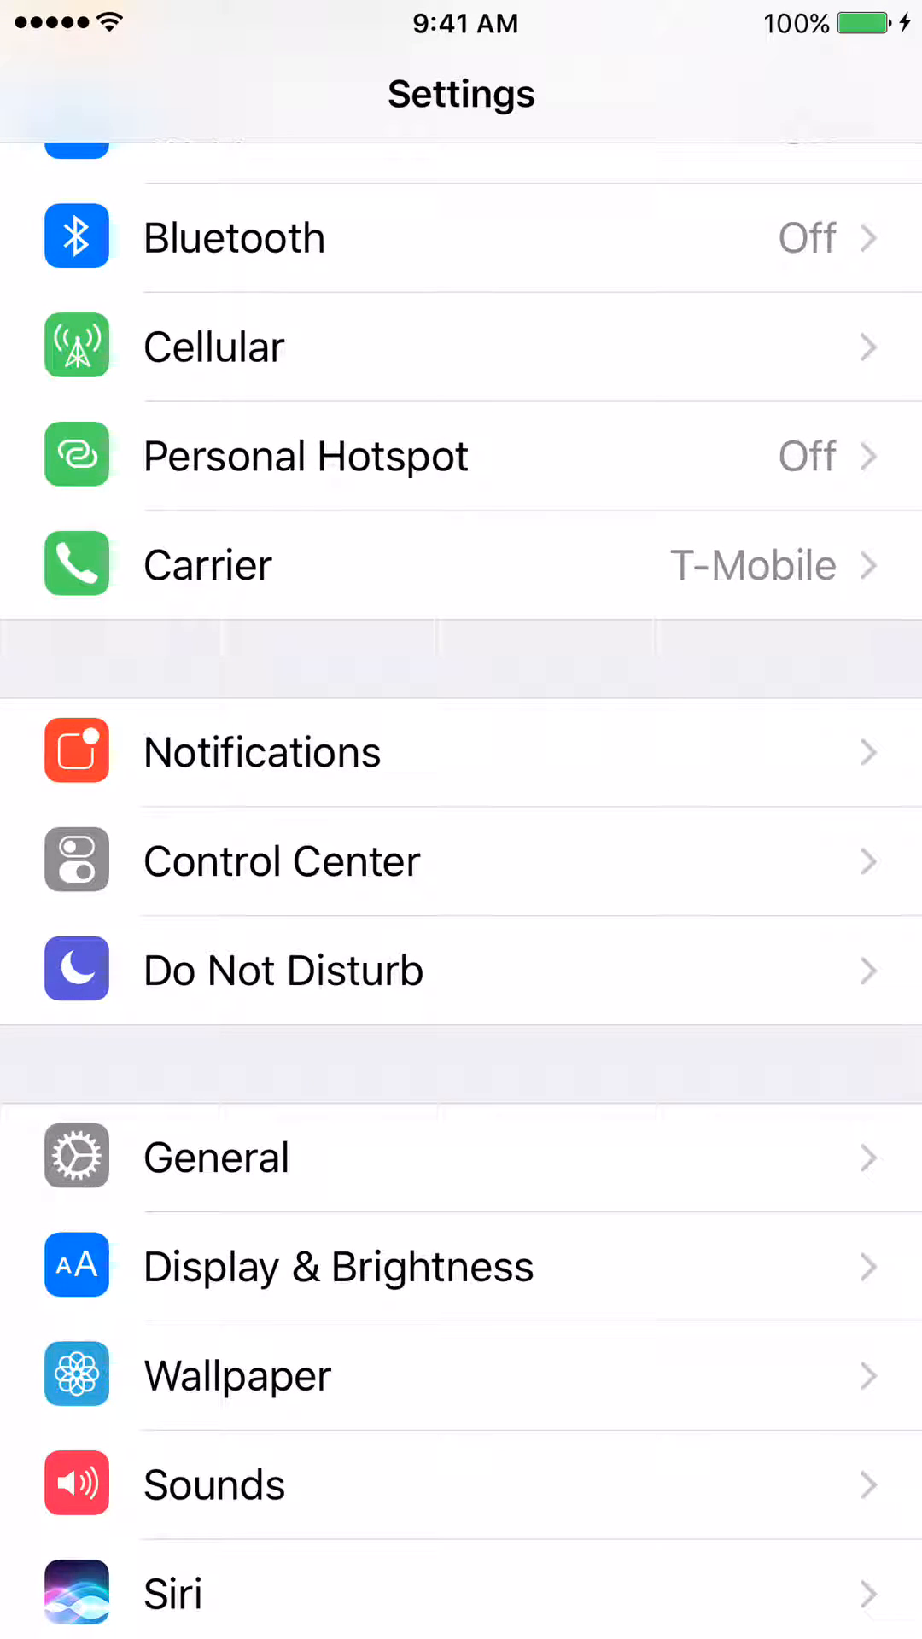